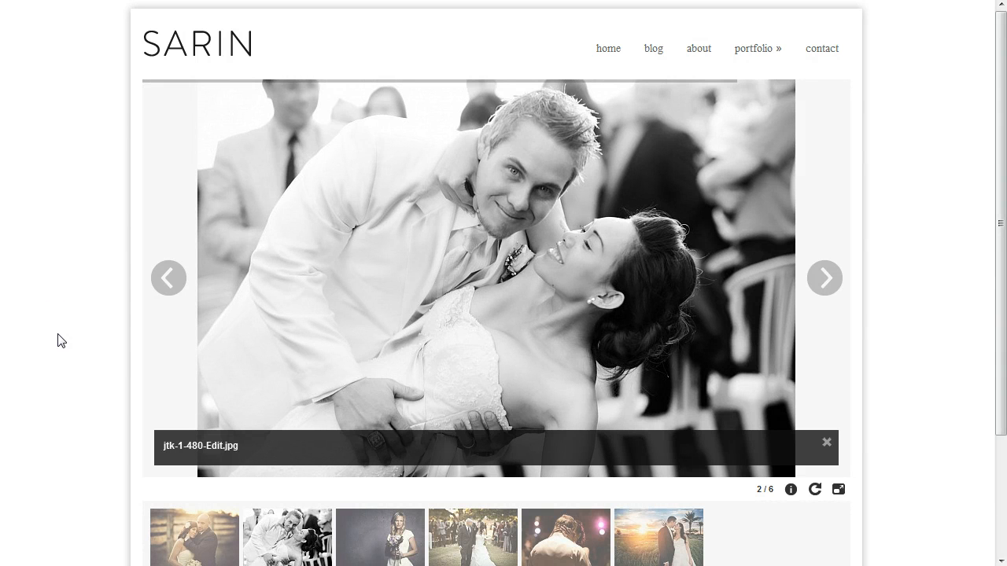
Browse the live slideshow, then show the Design background settings for the Sarin site.
left_click(824, 277)
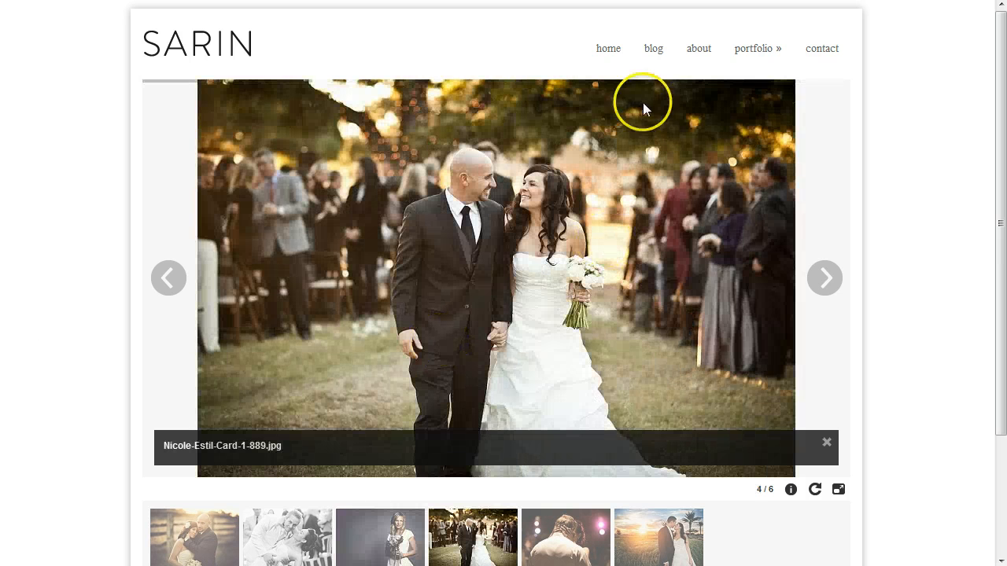
mouse_move(76, 170)
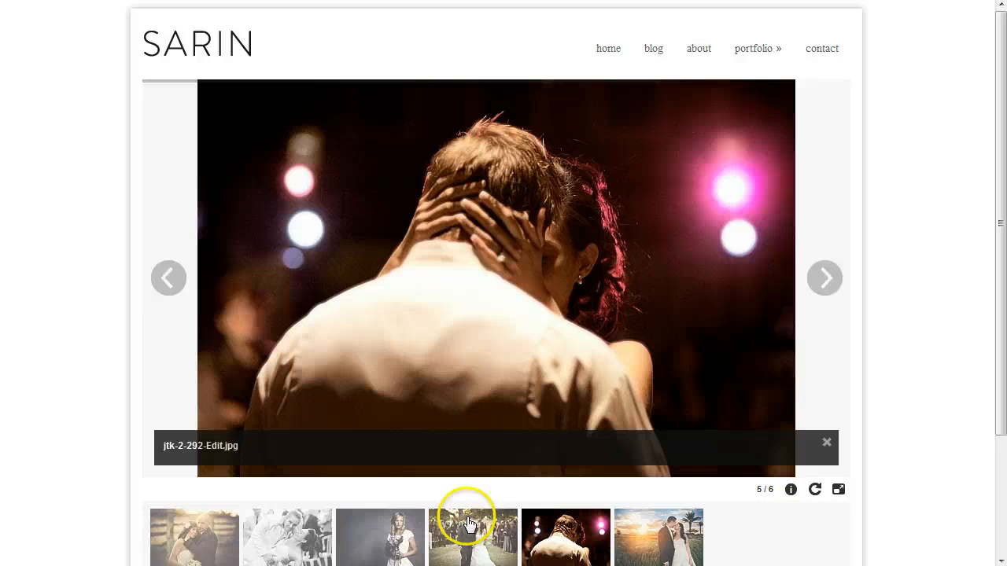
left_click(658, 538)
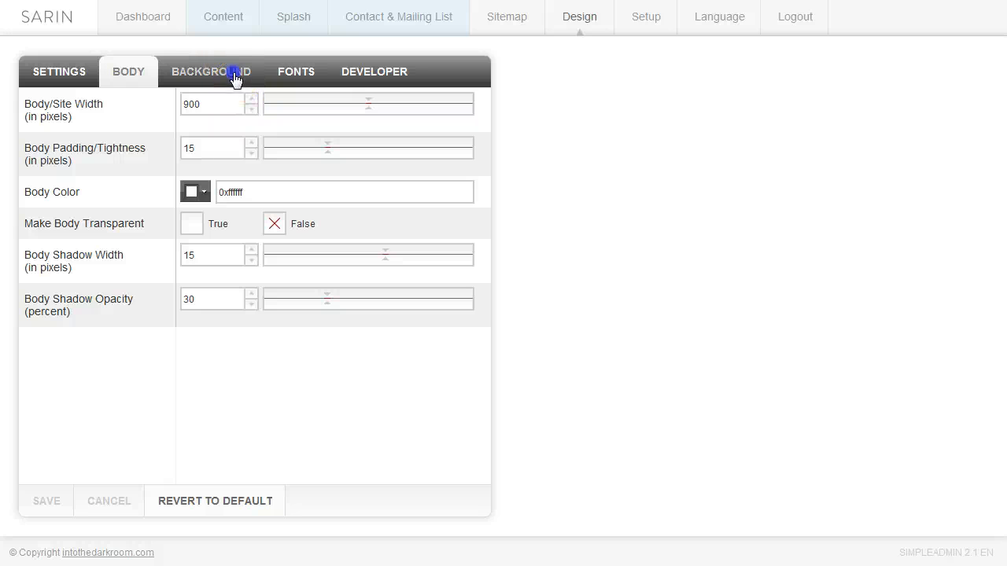
left_click(211, 72)
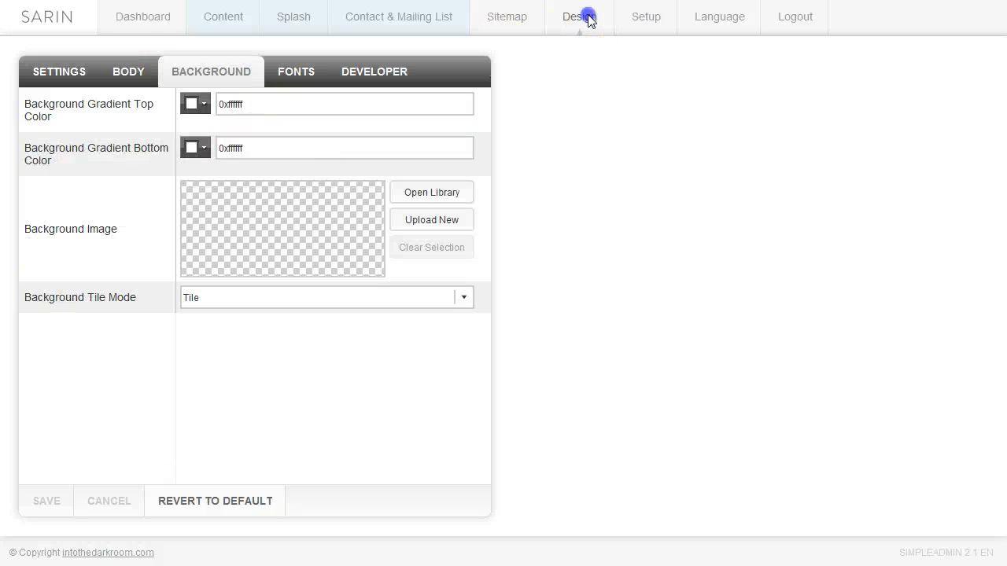
mouse_move(145, 123)
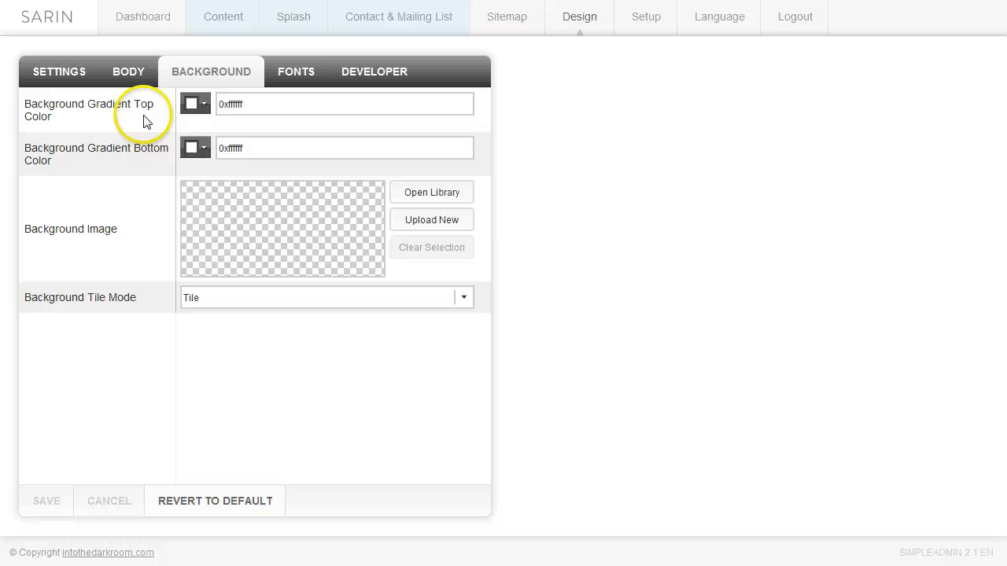
mouse_move(117, 114)
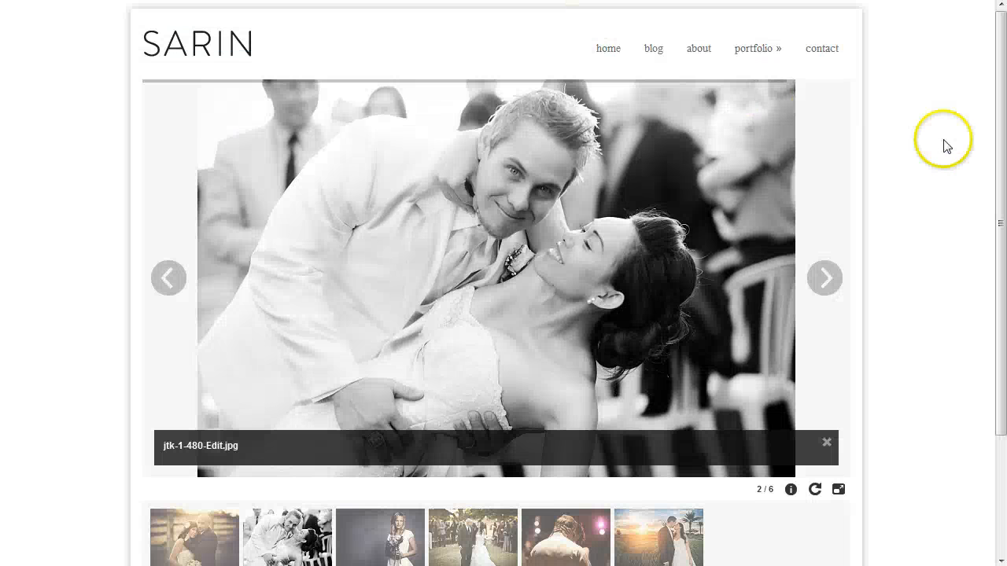
left_click(824, 276)
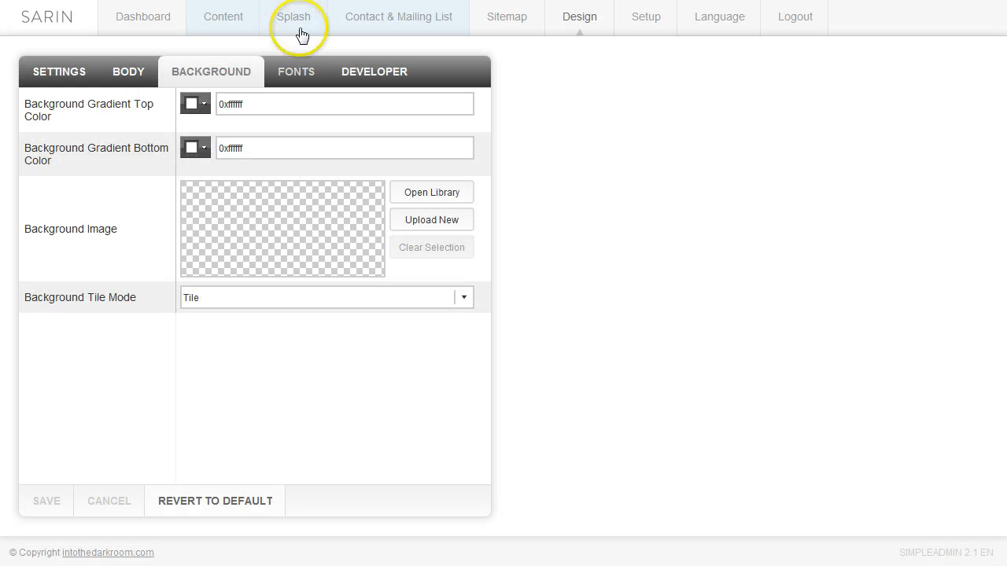
Enter dark grey 0x222222 as the background gradient top colour.
triple_click(343, 104)
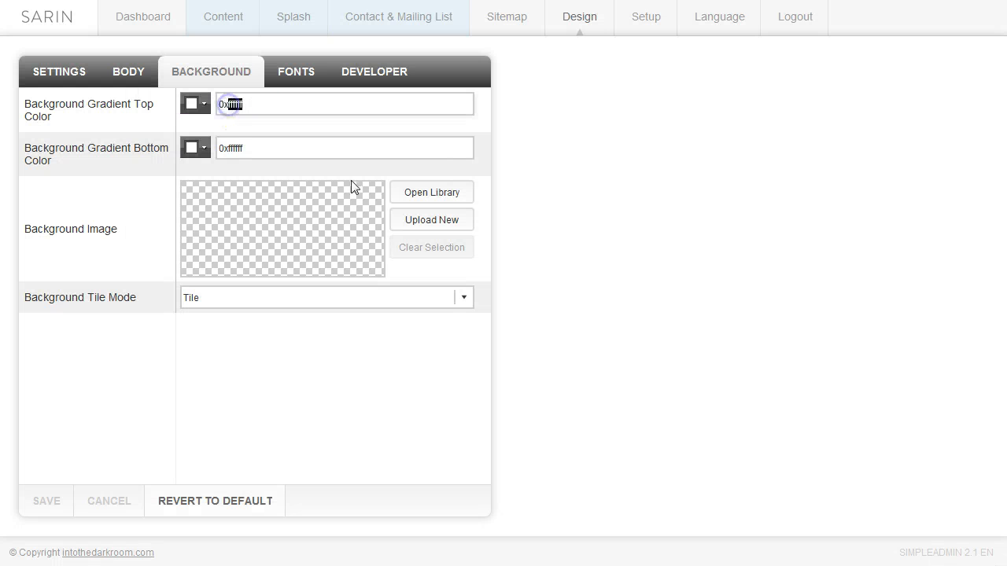
type("0x222222")
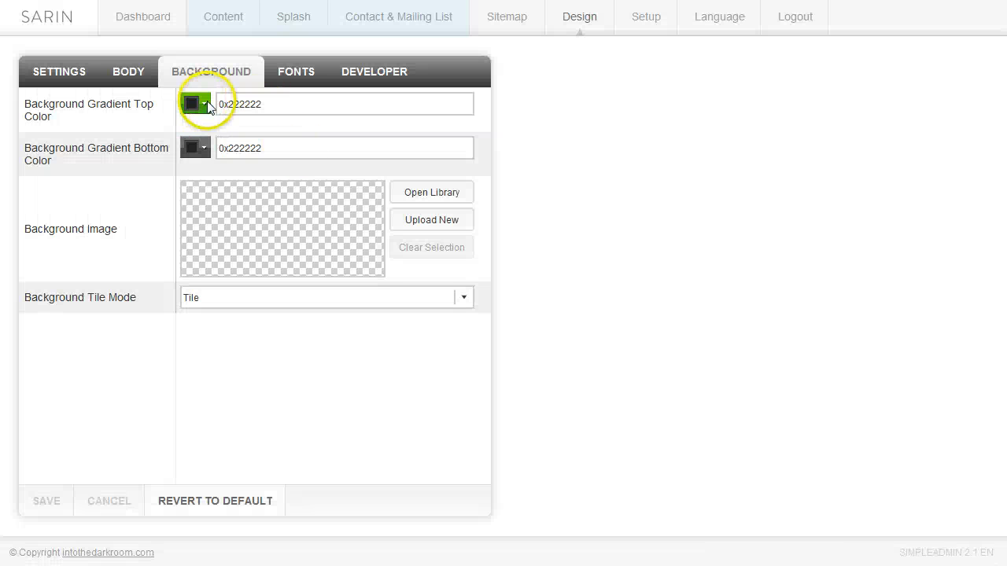
Pick cyan for the top gradient colour from the swatch picker and save the gradient.
left_click(195, 104)
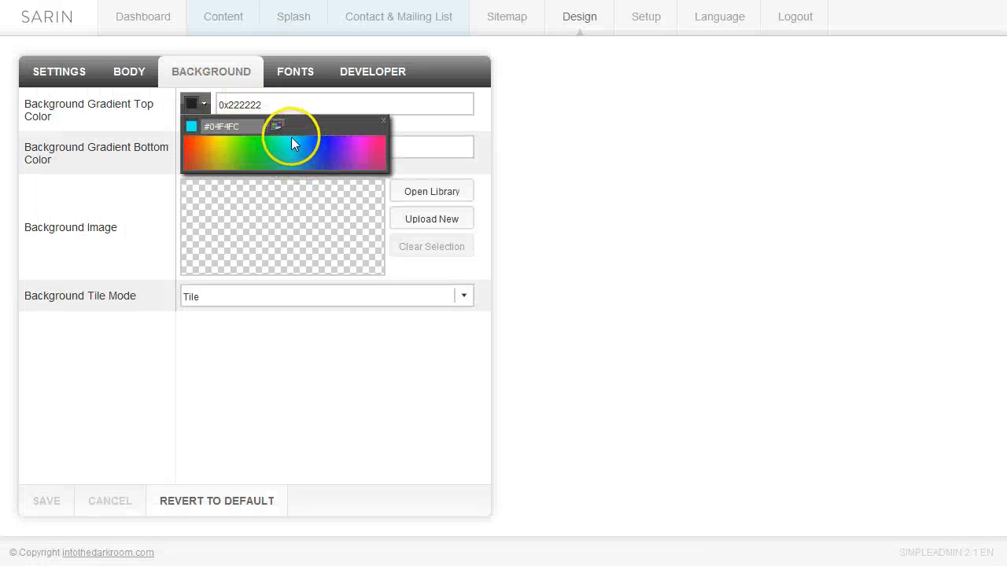
left_click(203, 147)
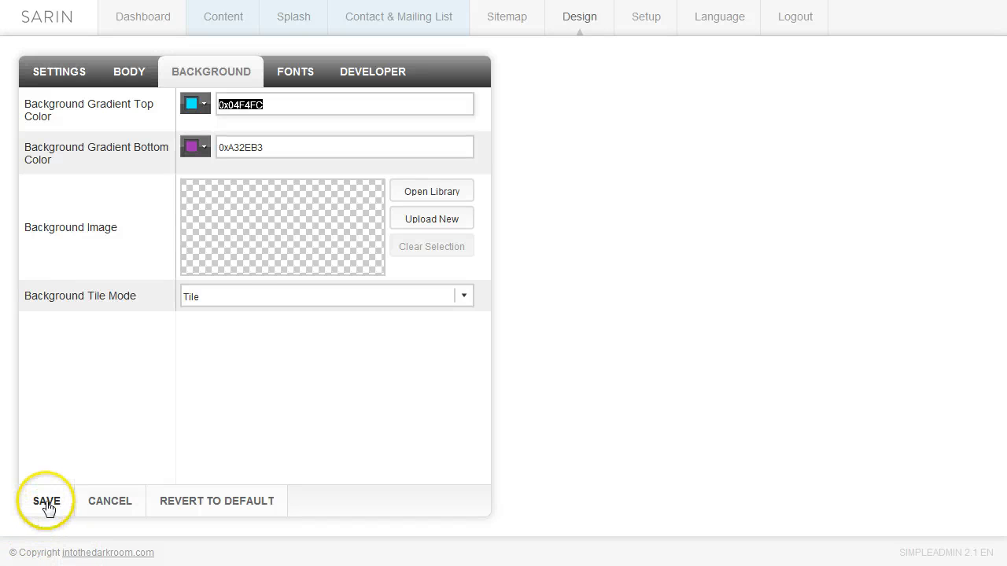
left_click(46, 500)
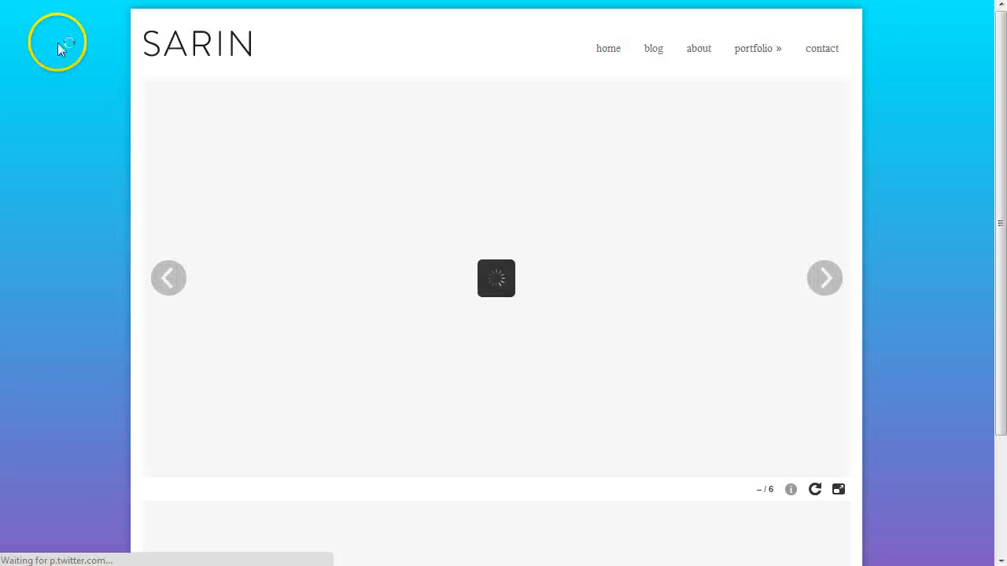
mouse_move(70, 472)
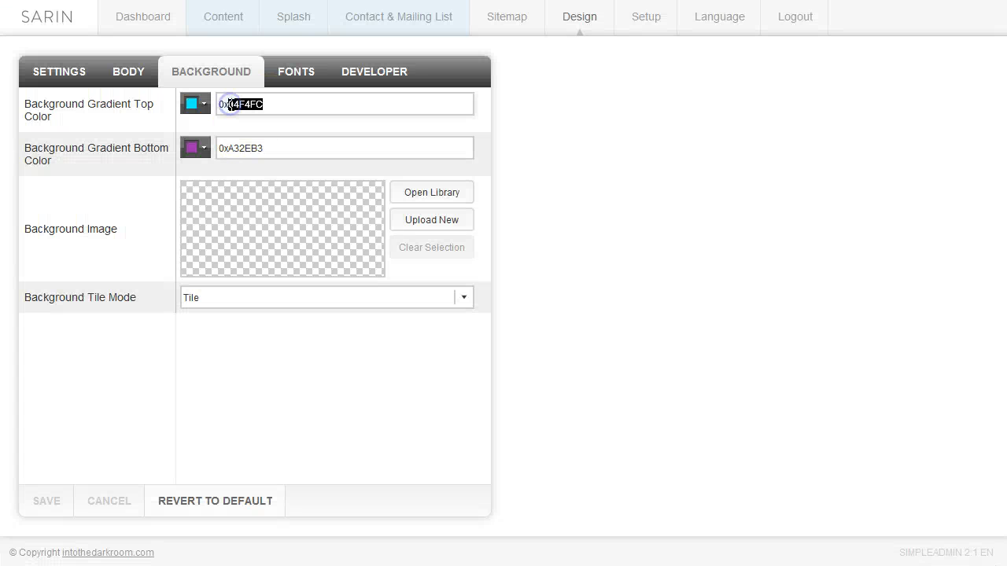
Set the gradient to white 0xffffff and upload worn_dots.png as the background image.
type("0xffffff")
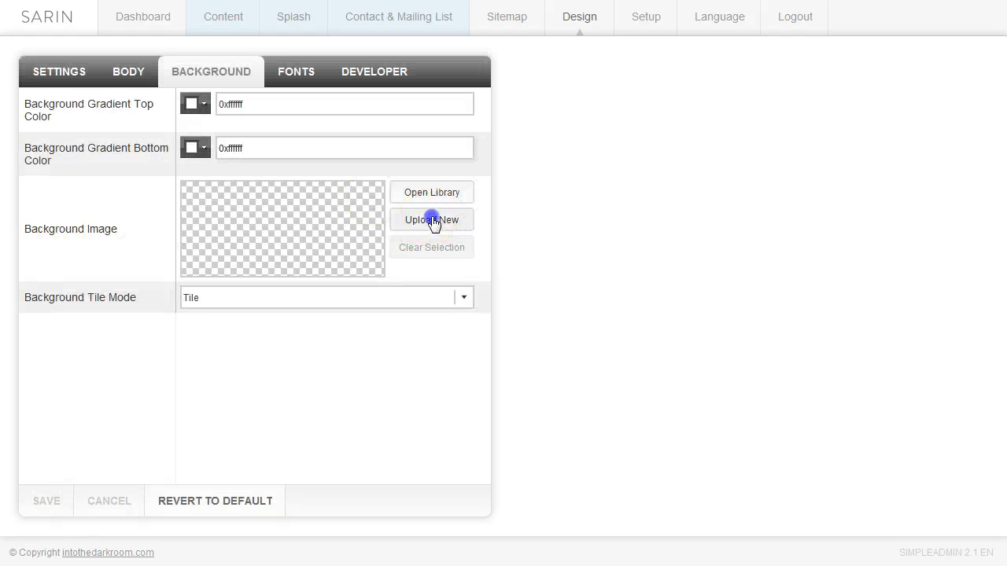
left_click(431, 220)
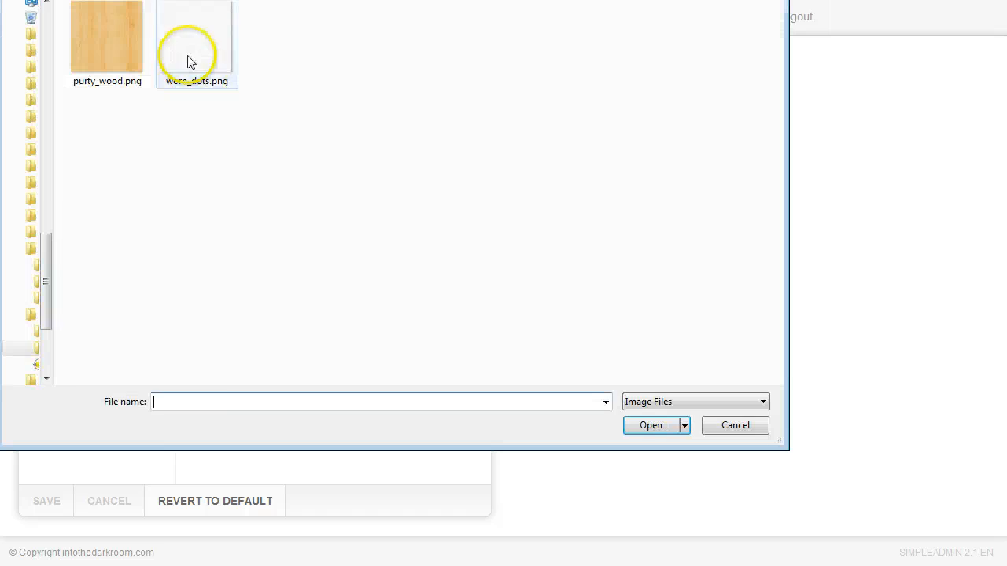
left_click(195, 35)
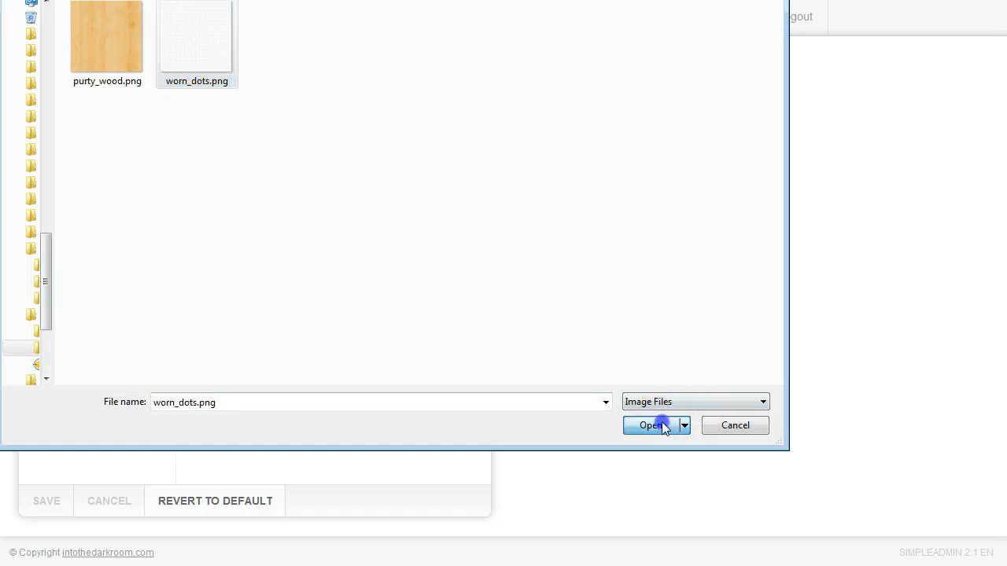
left_click(650, 425)
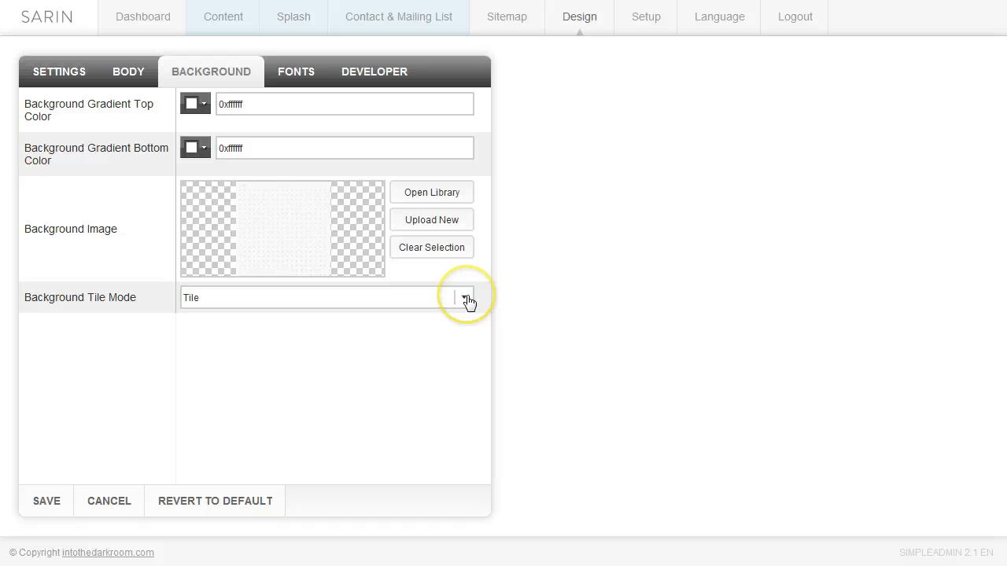
Keep the image in Tile mode, save the background, and return from the live site.
left_click(463, 297)
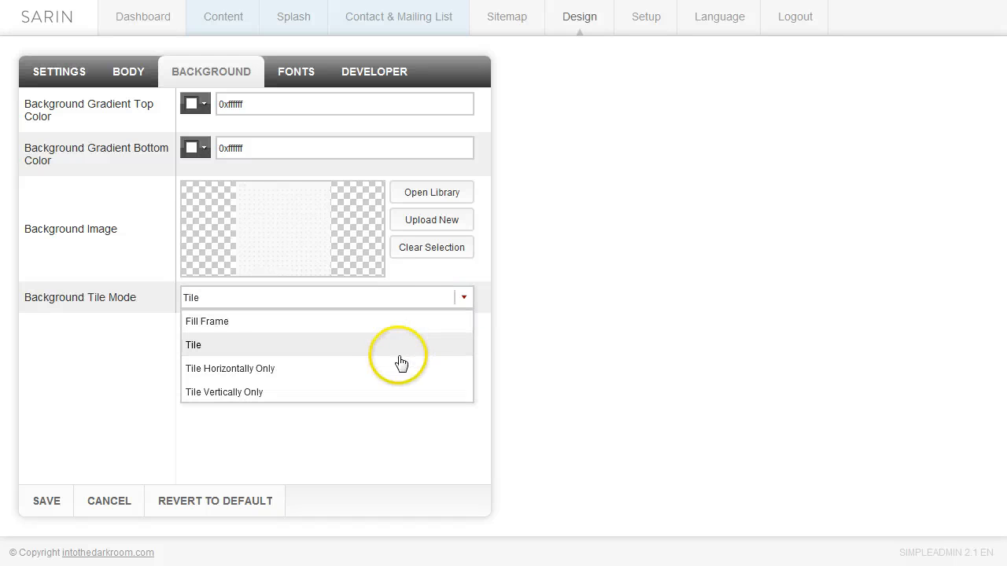
mouse_move(307, 365)
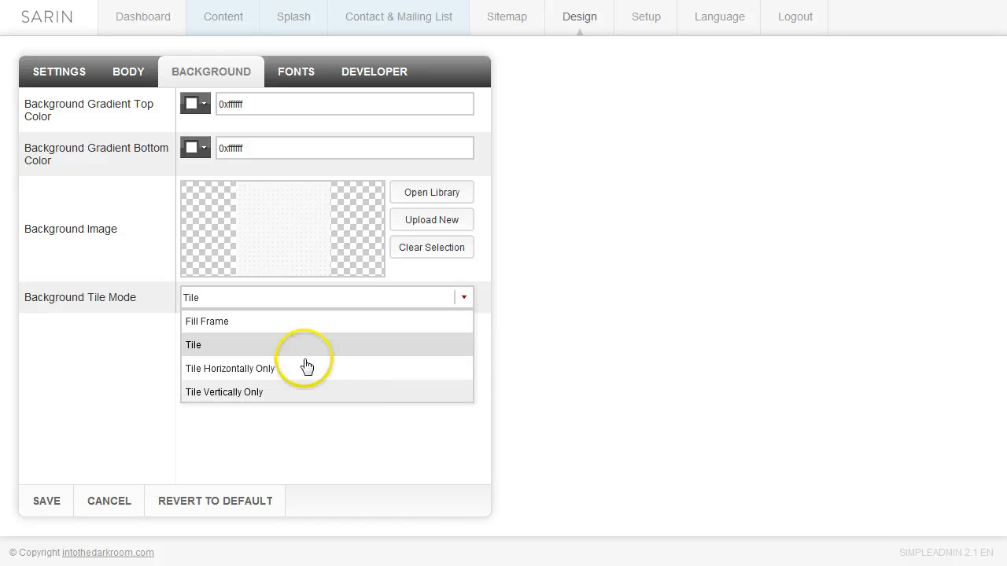
left_click(192, 345)
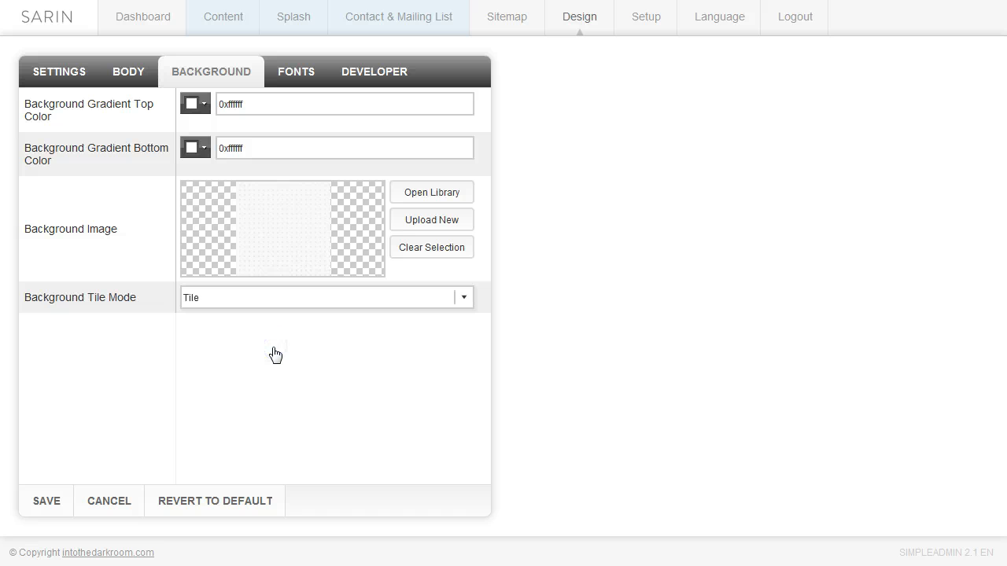
mouse_move(163, 471)
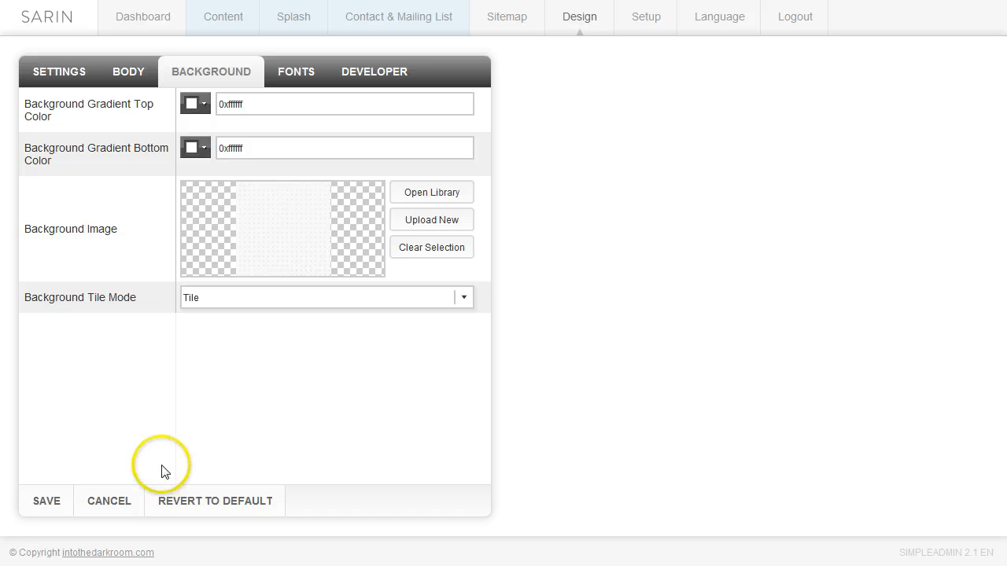
left_click(46, 501)
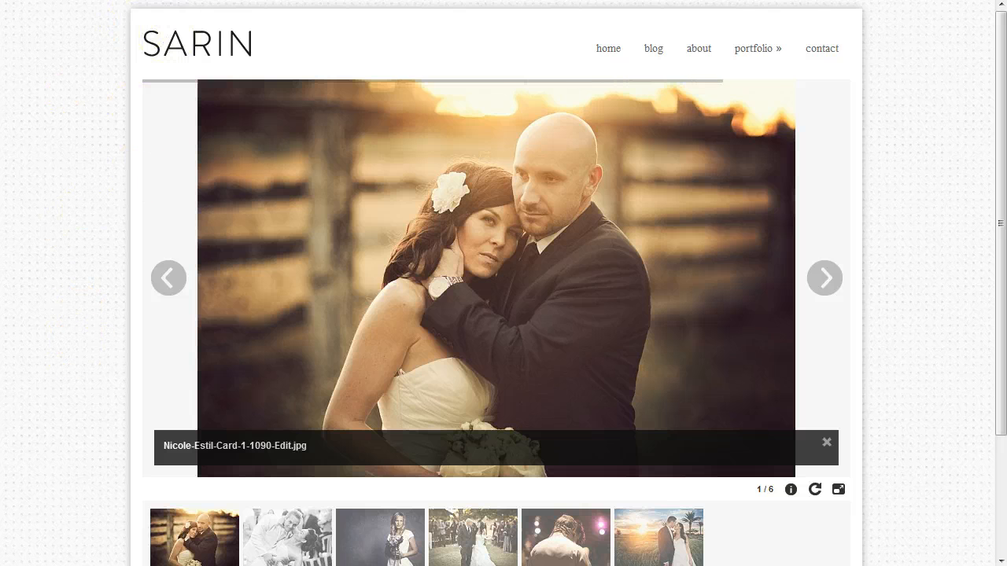
left_click(824, 276)
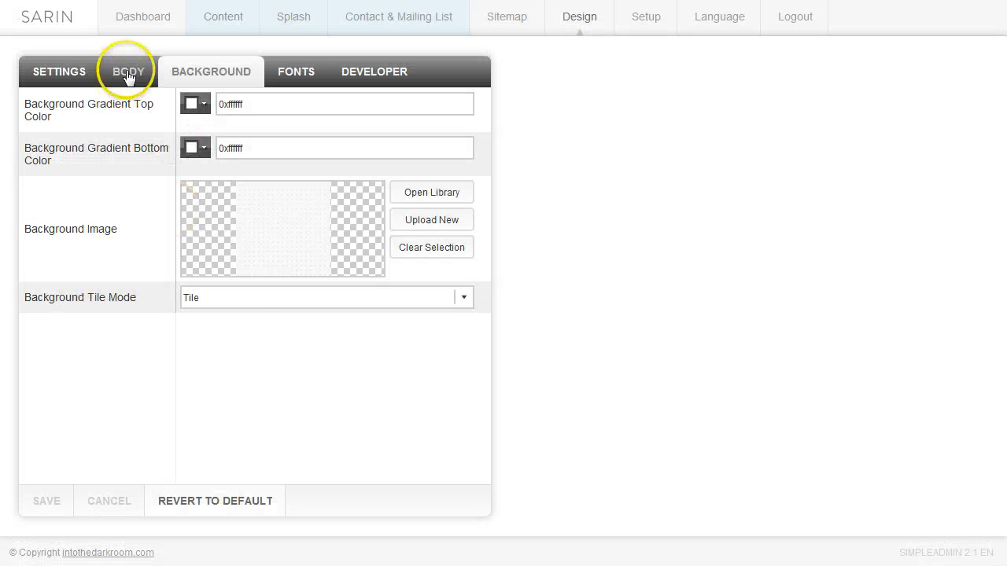
Narrow the Body/Site Width slider, then drag it back to 900 pixels.
left_click(129, 72)
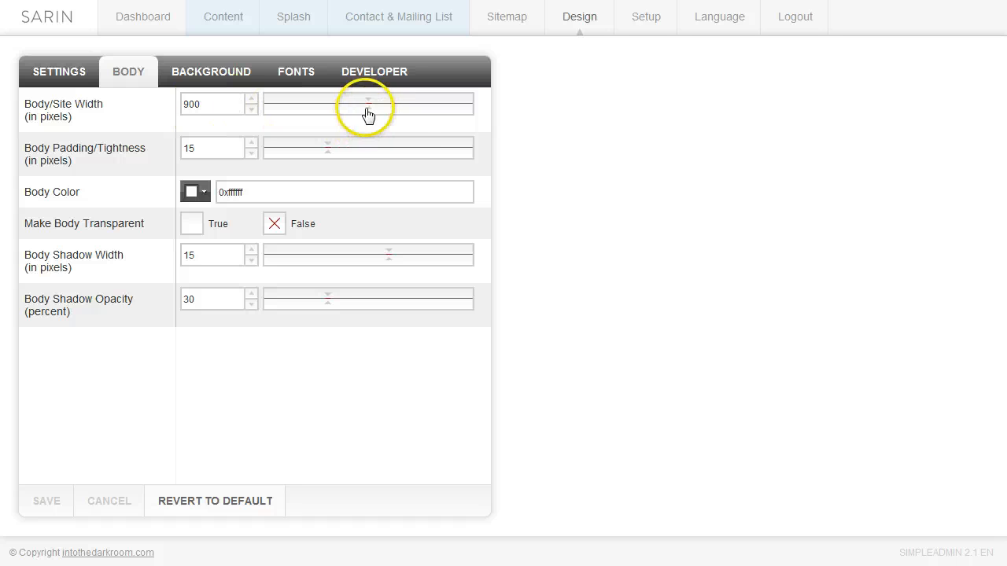
left_click_drag(368, 104, 293, 104)
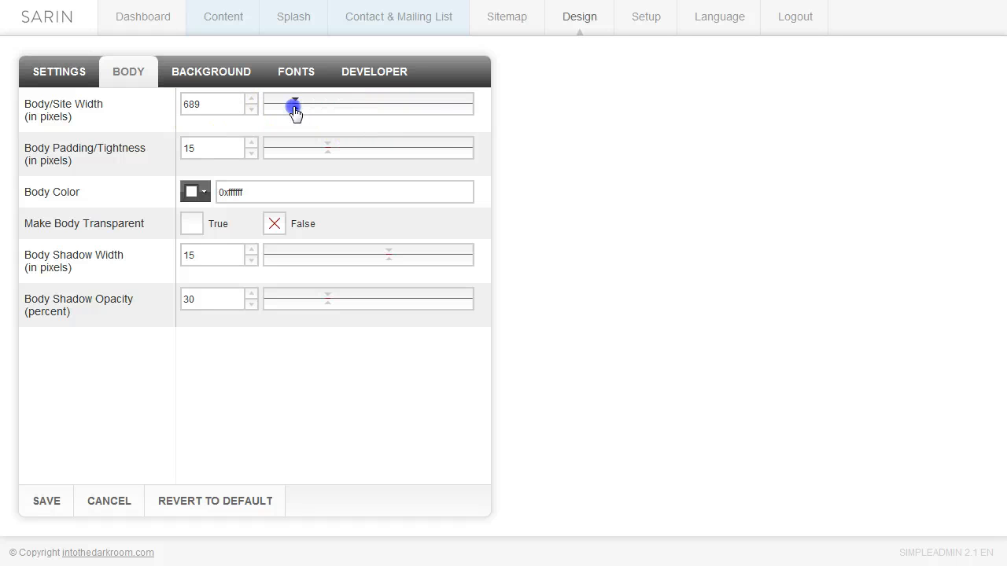
left_click_drag(292, 107, 286, 107)
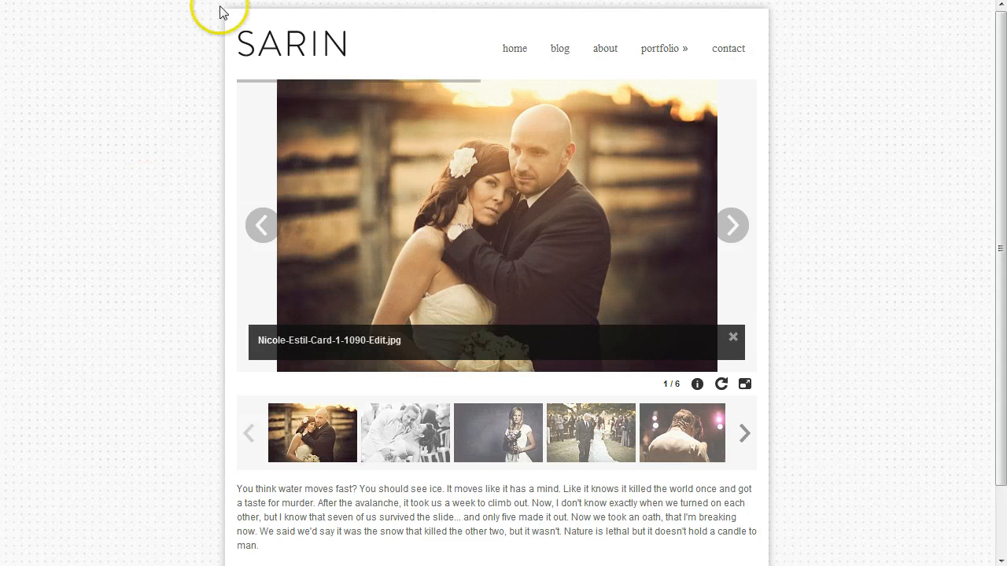
left_click(578, 16)
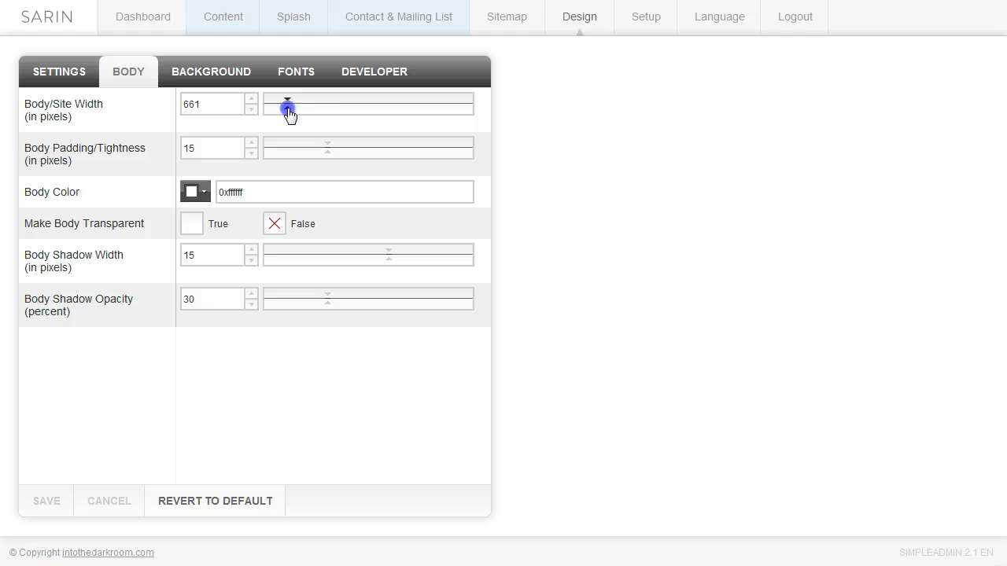
left_click_drag(286, 110, 369, 110)
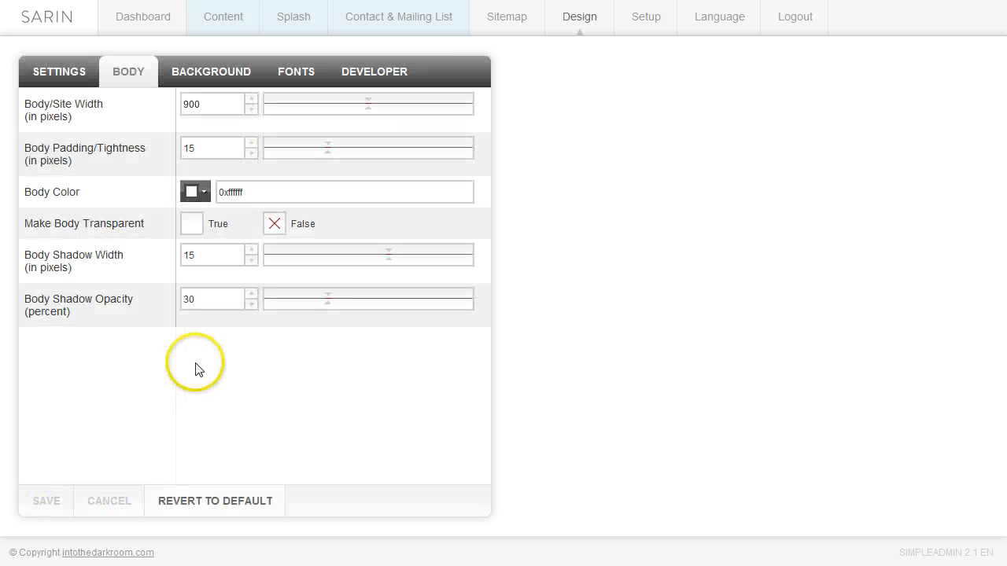
Change the body colour to grey 0x888888, preview the site, and return to Body settings.
left_click(195, 192)
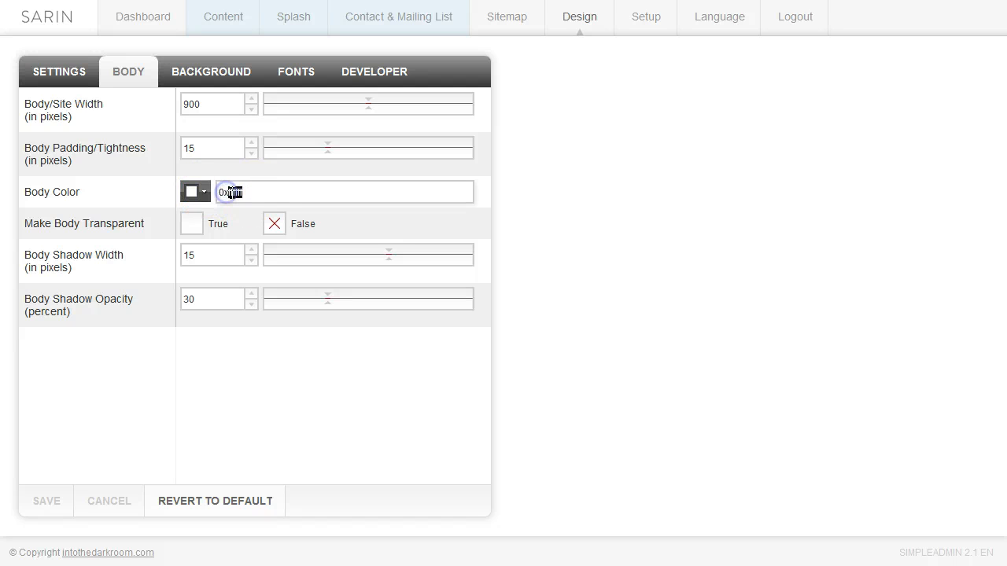
type("888888")
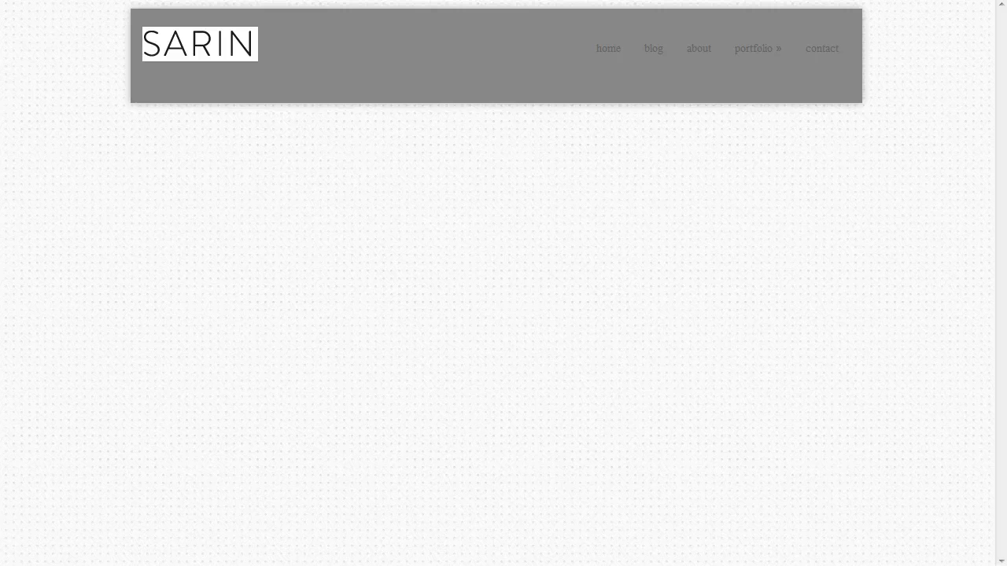
left_click(755, 47)
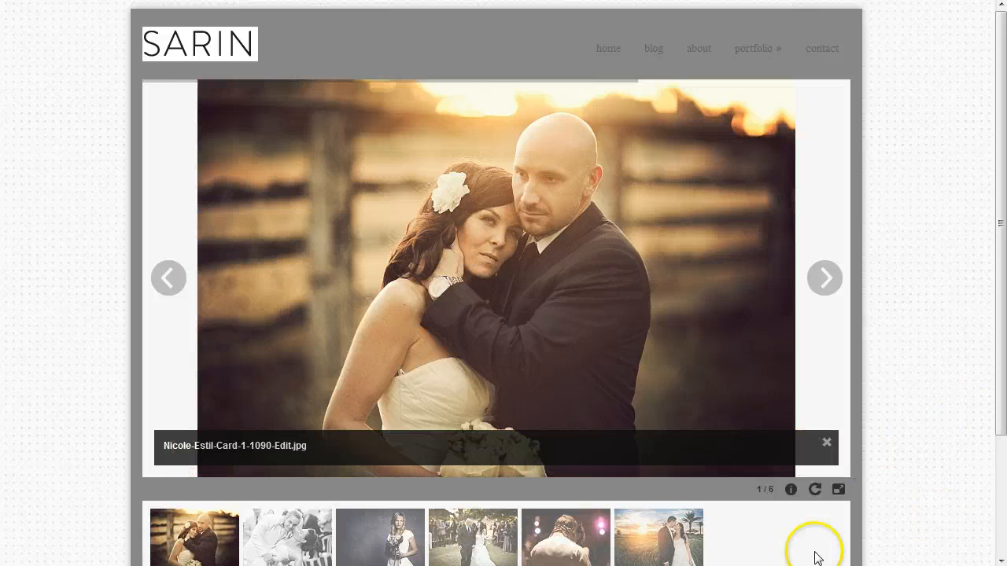
left_click(824, 276)
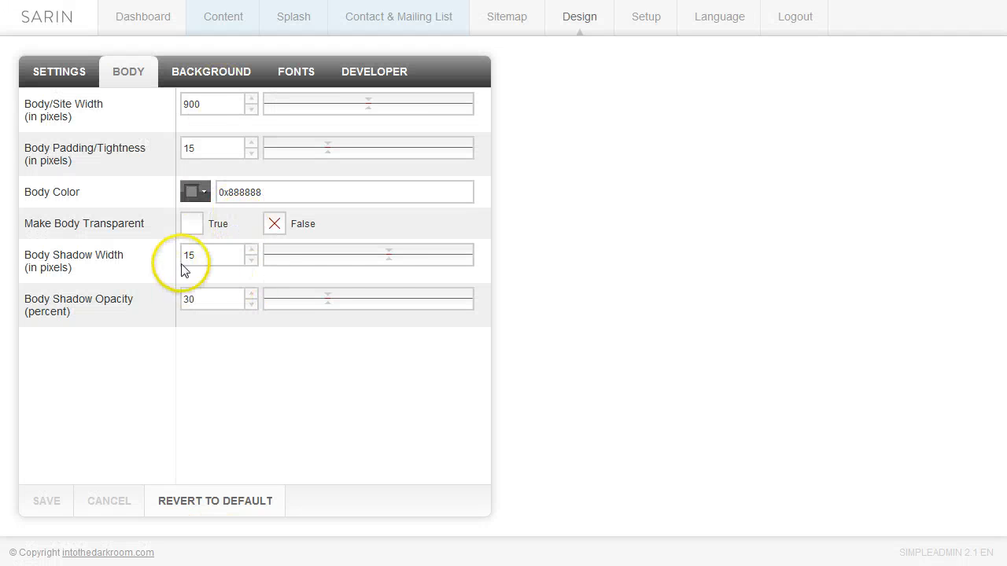
Restore white body colour with a 25-pixel, 100% shadow, save and preview the site.
left_click(343, 192)
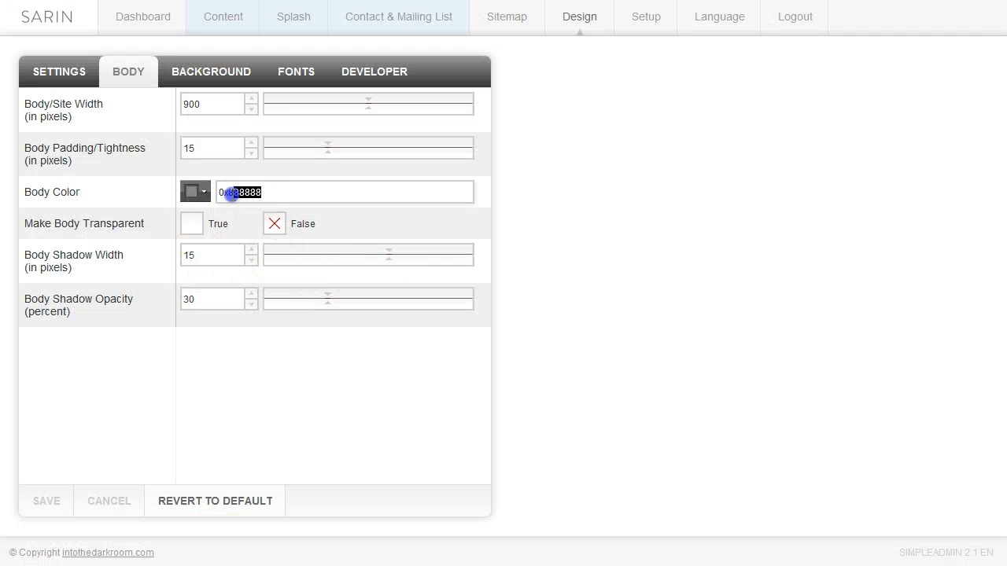
type("0xffffff")
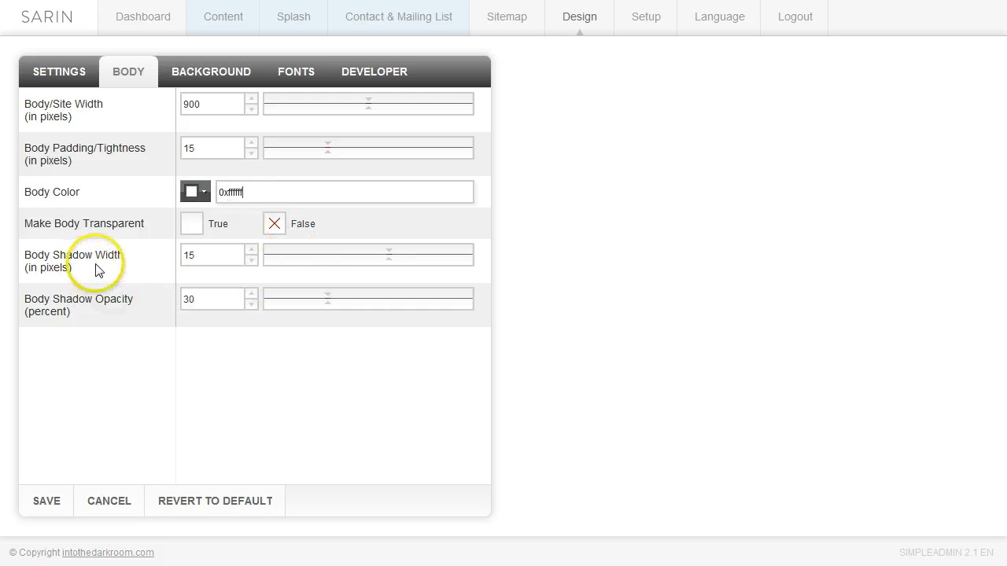
mouse_move(390, 254)
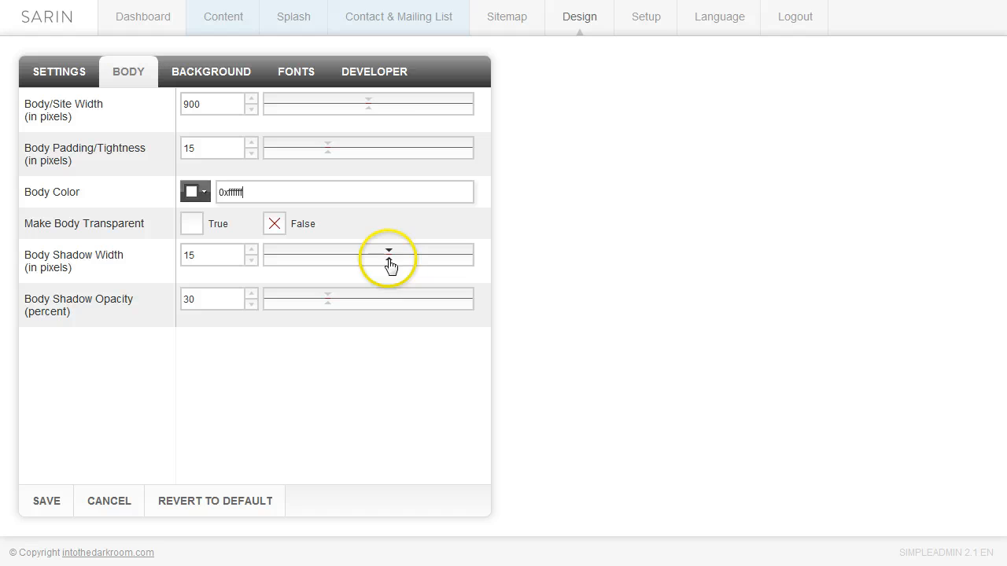
mouse_move(85, 268)
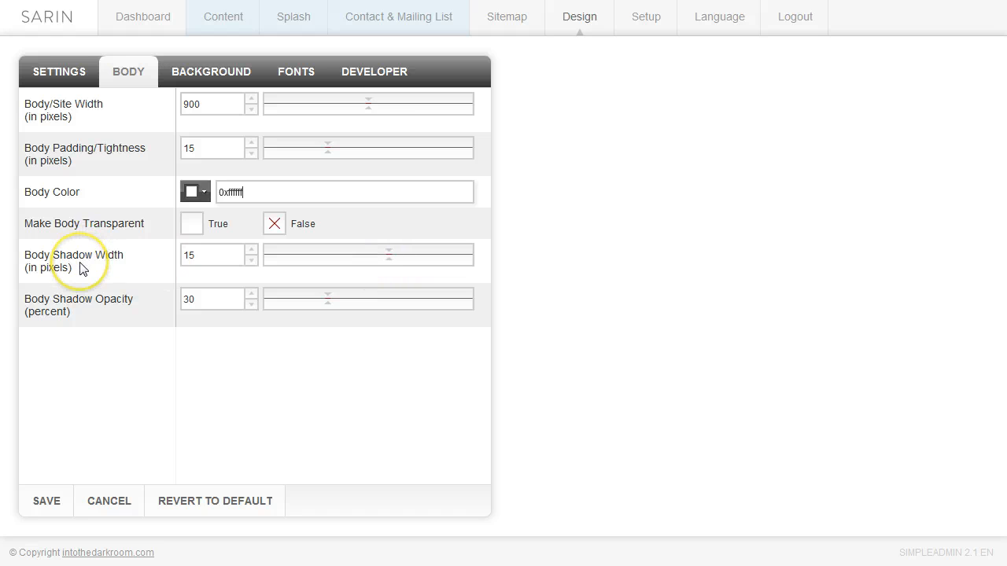
mouse_move(129, 268)
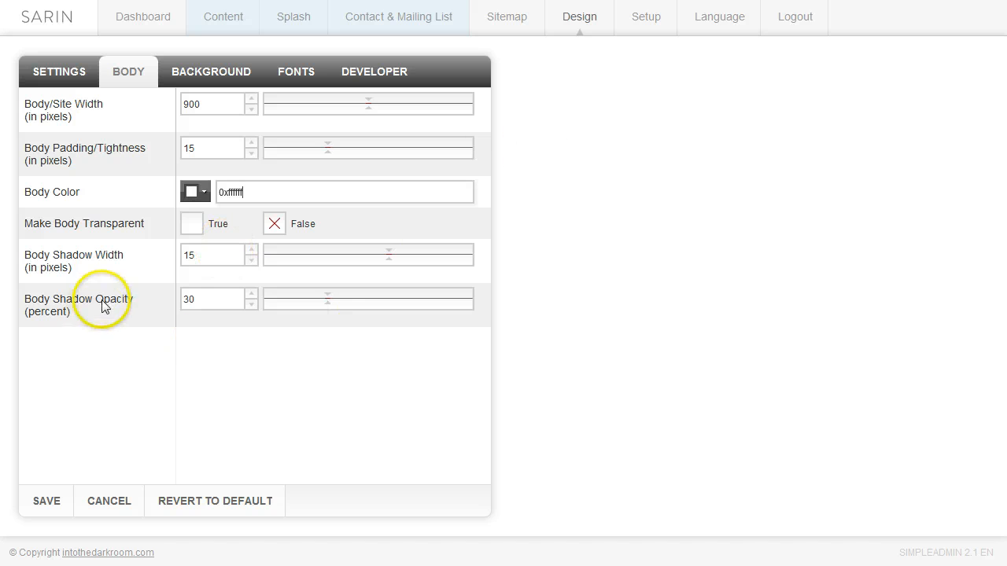
mouse_move(321, 307)
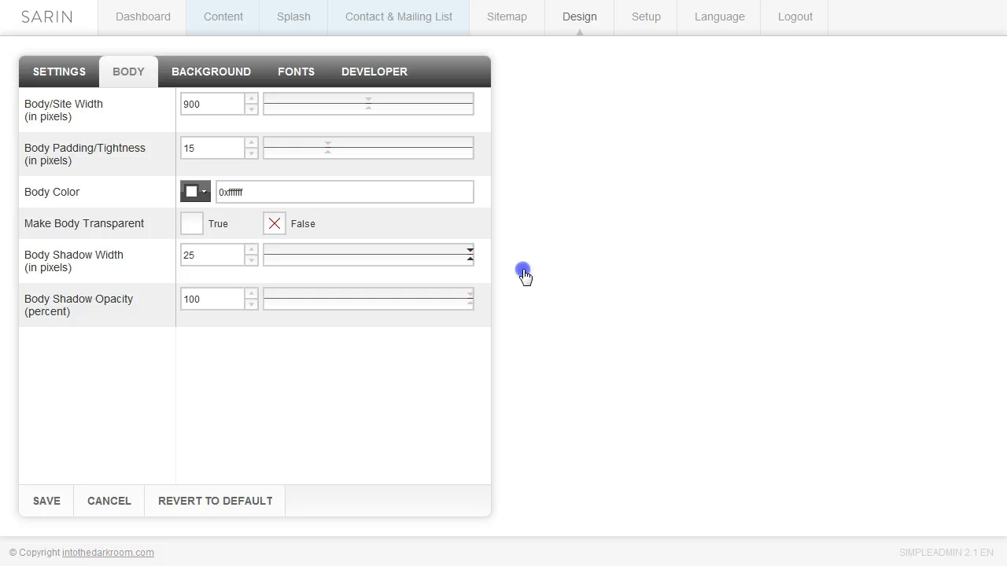
left_click(46, 500)
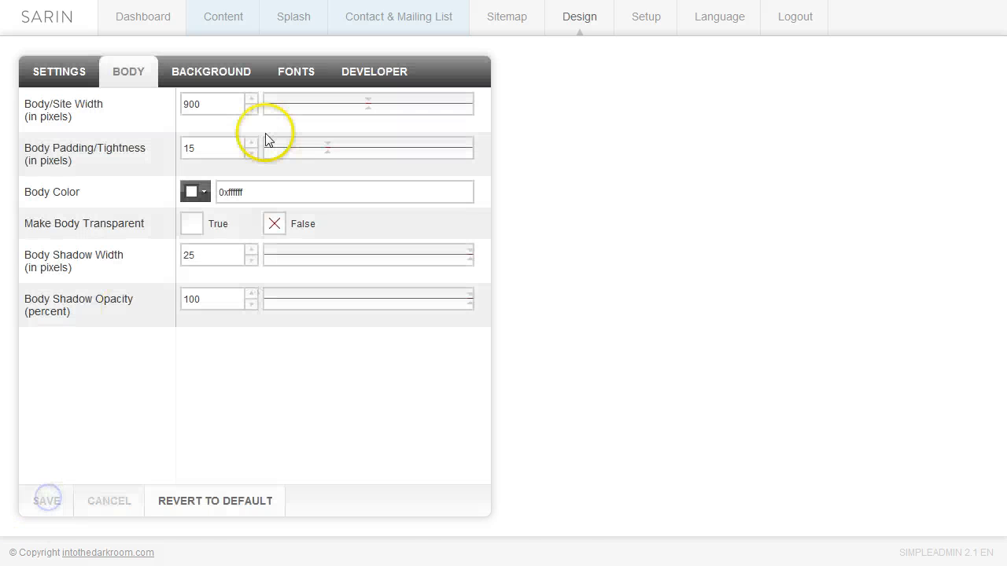
left_click(48, 500)
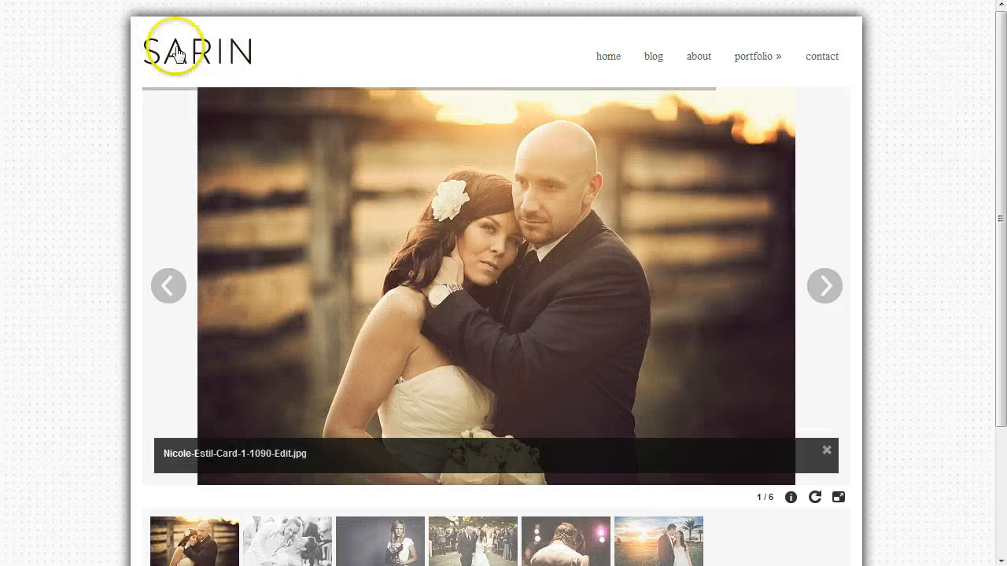
left_click(824, 286)
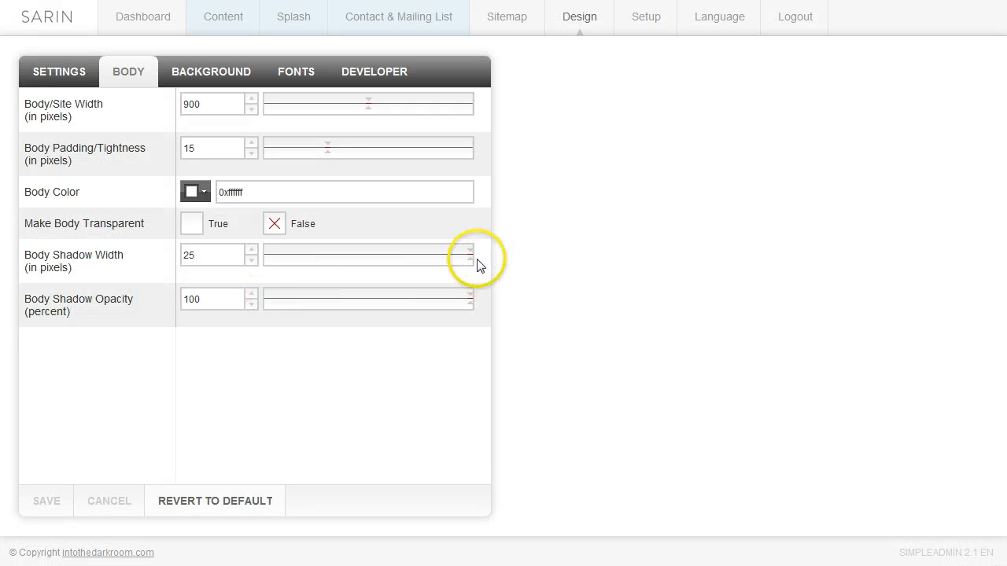
Zero the body shadow width and opacity, make the body transparent, and save.
left_click(252, 259)
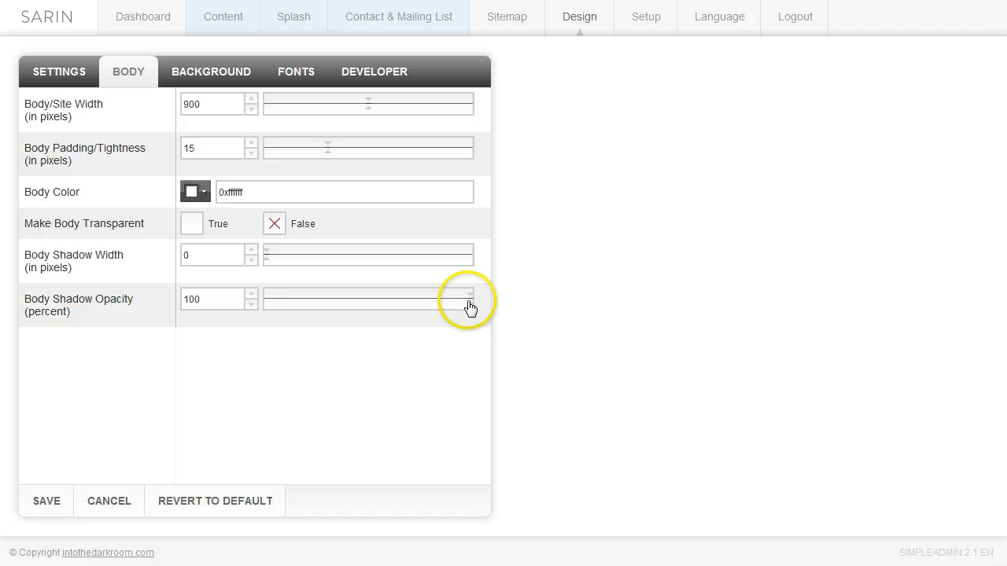
left_click(252, 304)
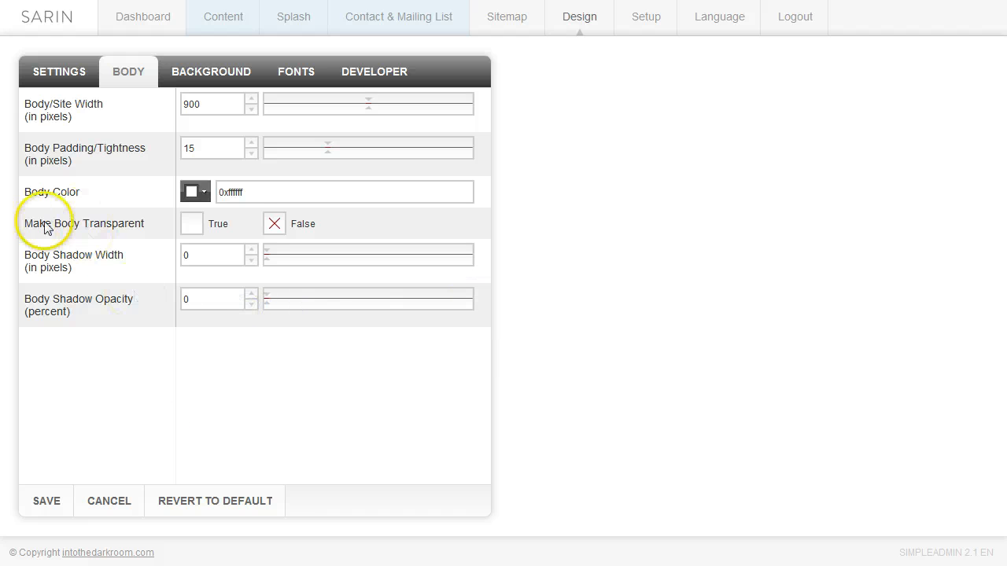
left_click(192, 223)
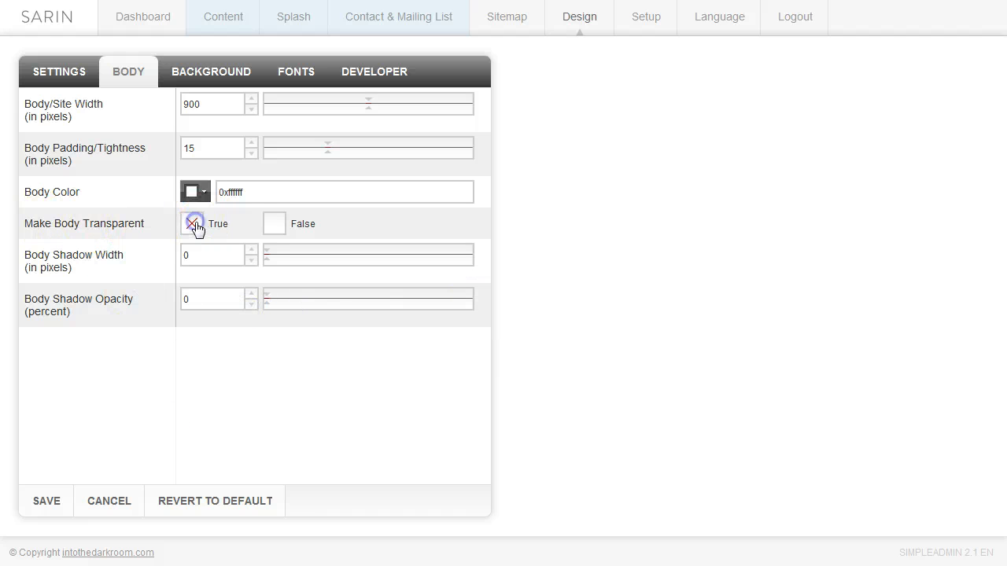
left_click(192, 223)
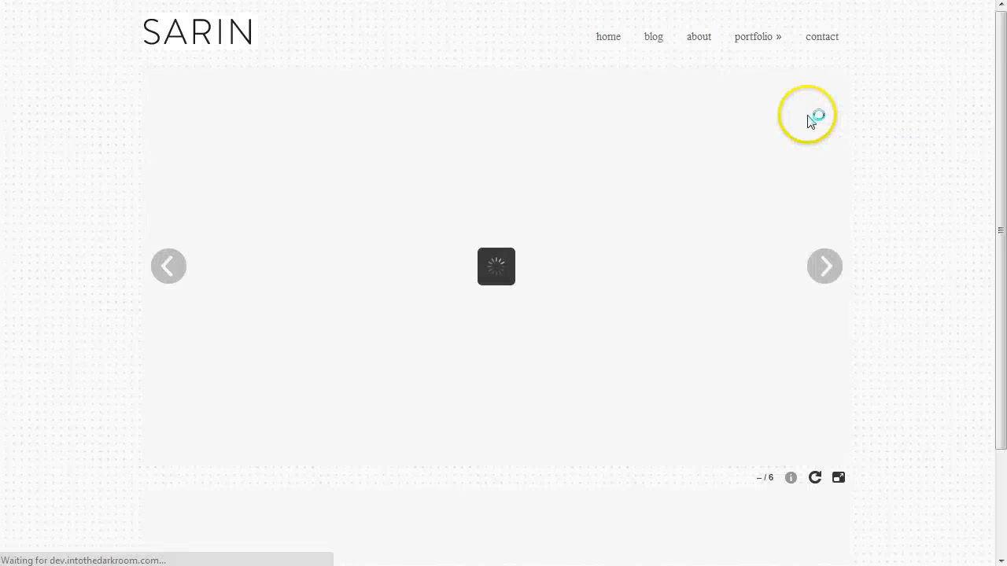
mouse_move(918, 139)
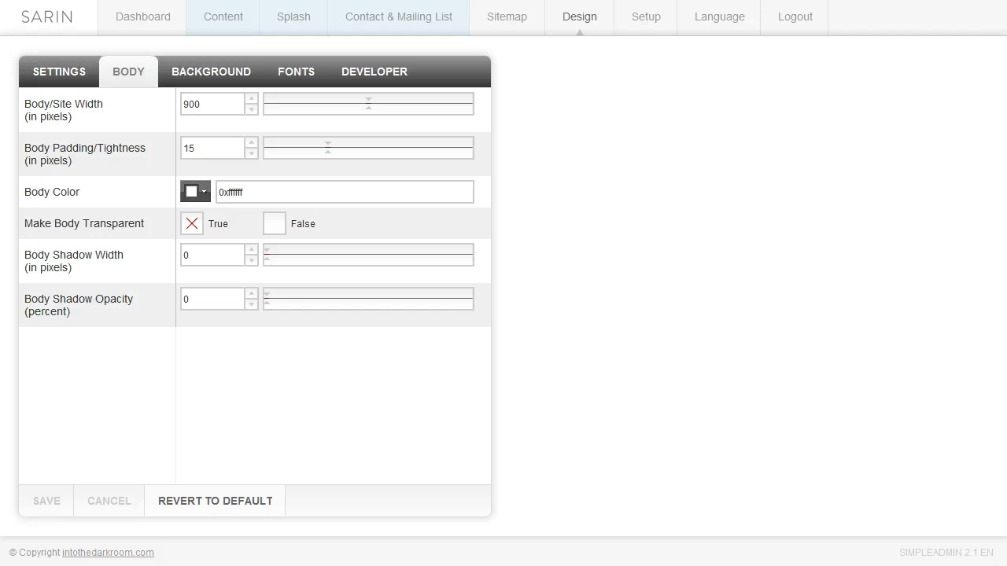
Clear the tiled worn_dots background image on the Background settings.
left_click(210, 72)
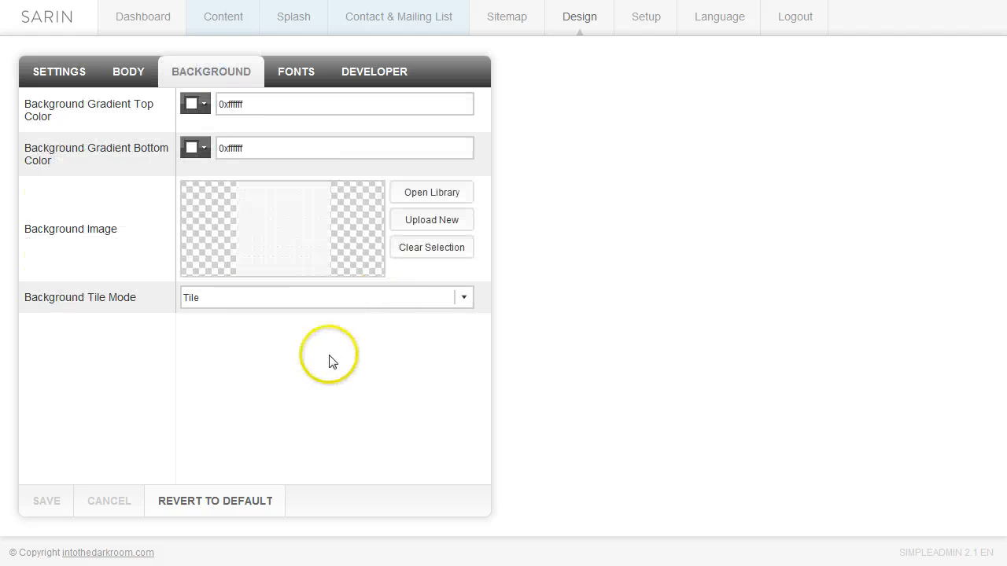
left_click(431, 247)
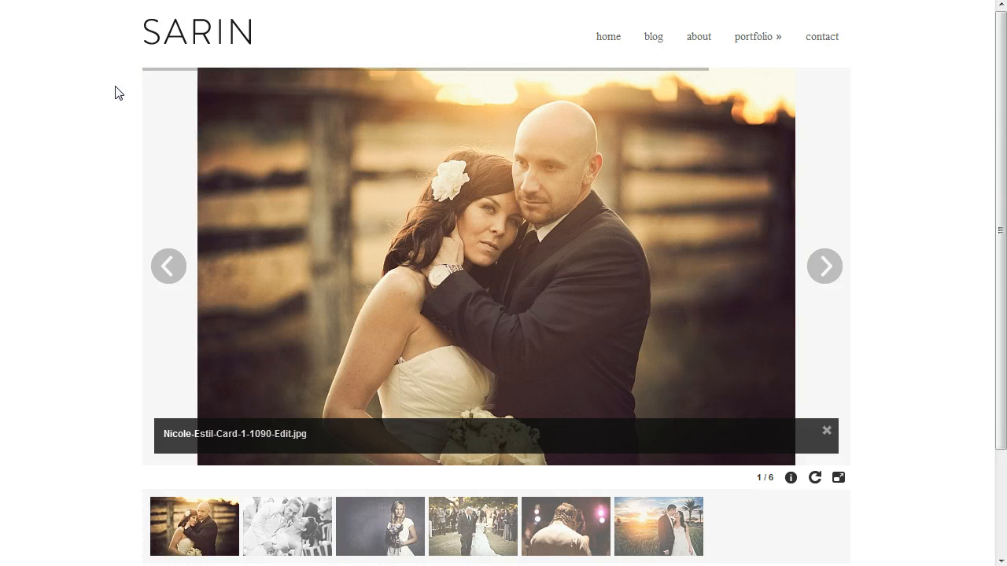
Advance the gallery four times to reach the photo of the couple dancing.
left_click(824, 266)
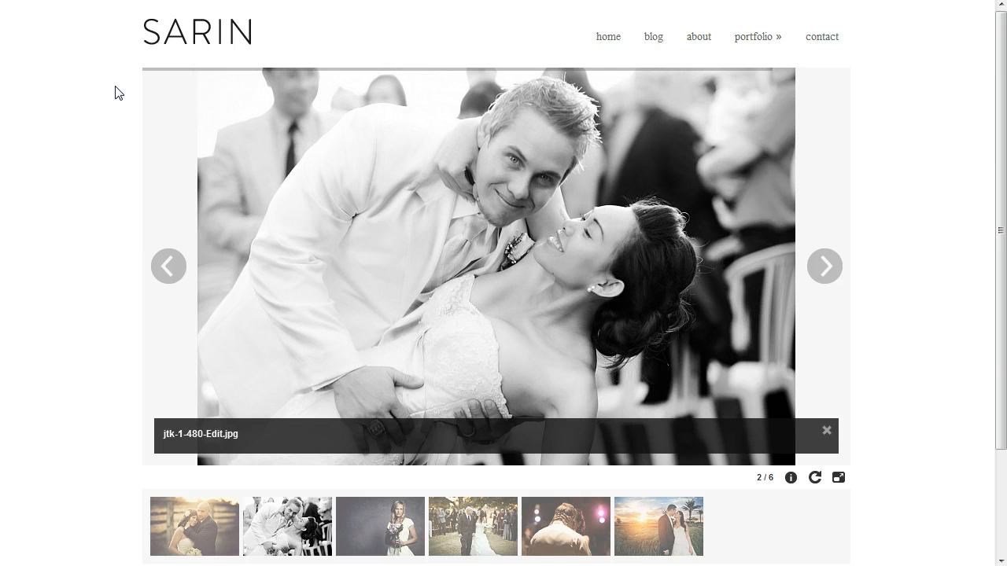
left_click(825, 265)
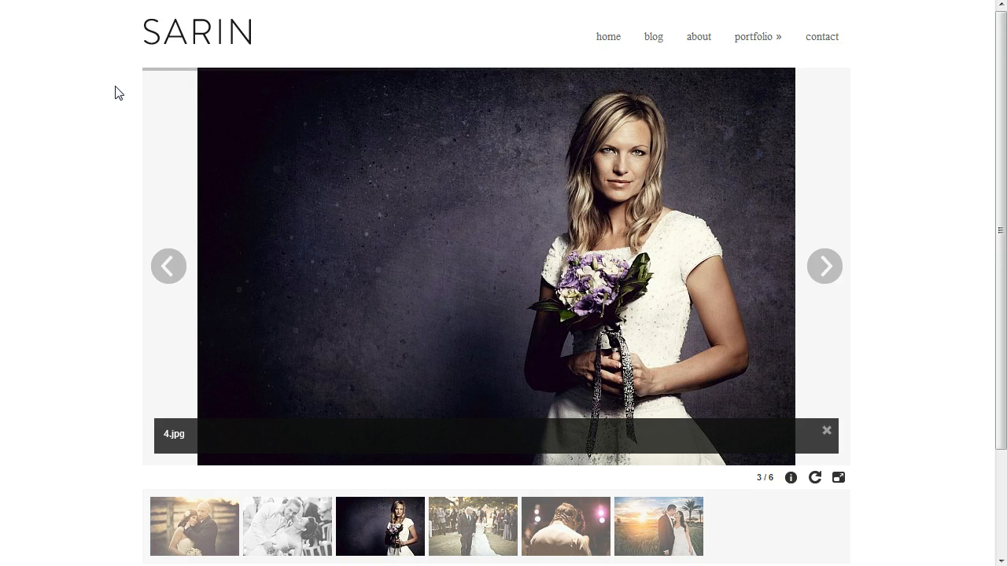
left_click(824, 266)
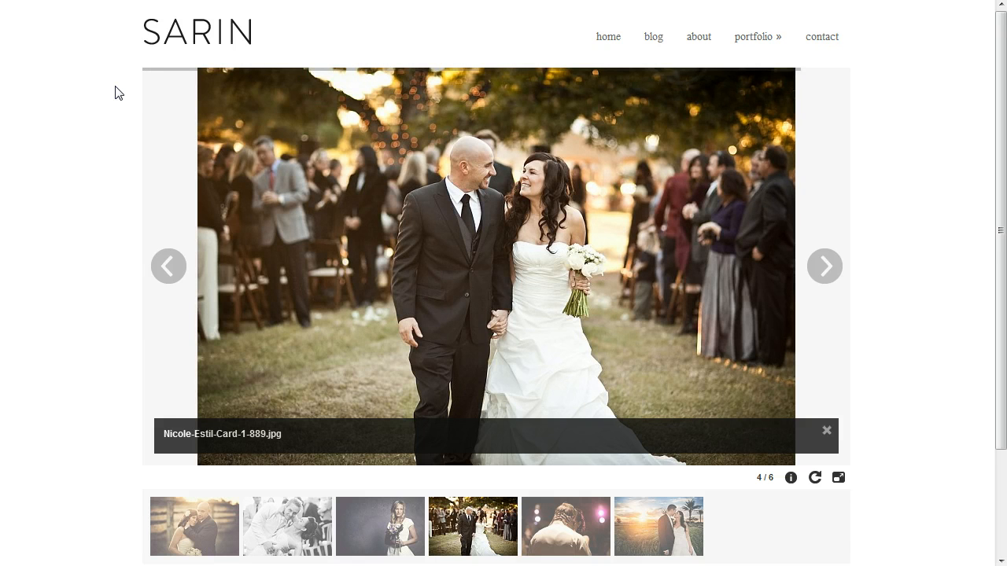
left_click(824, 266)
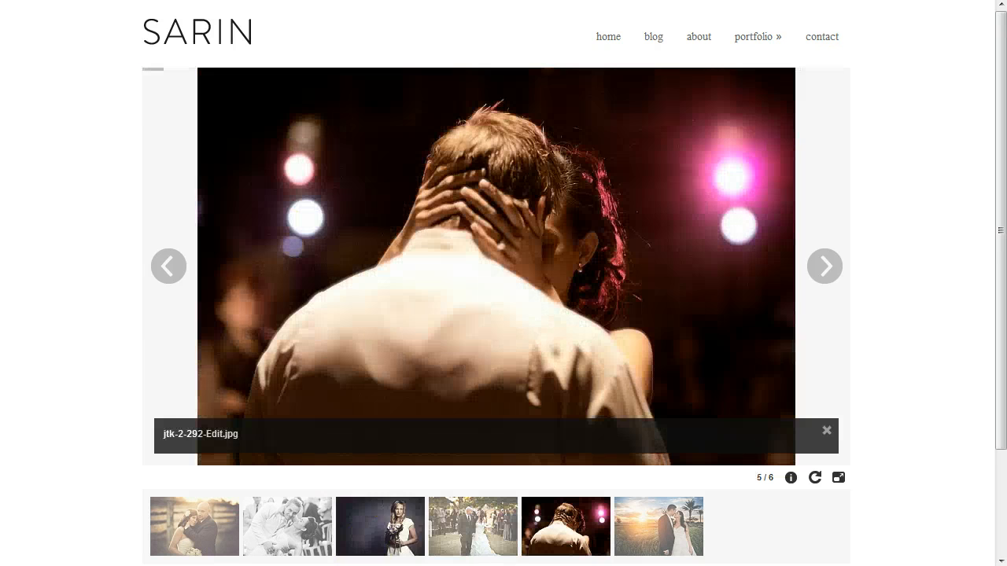